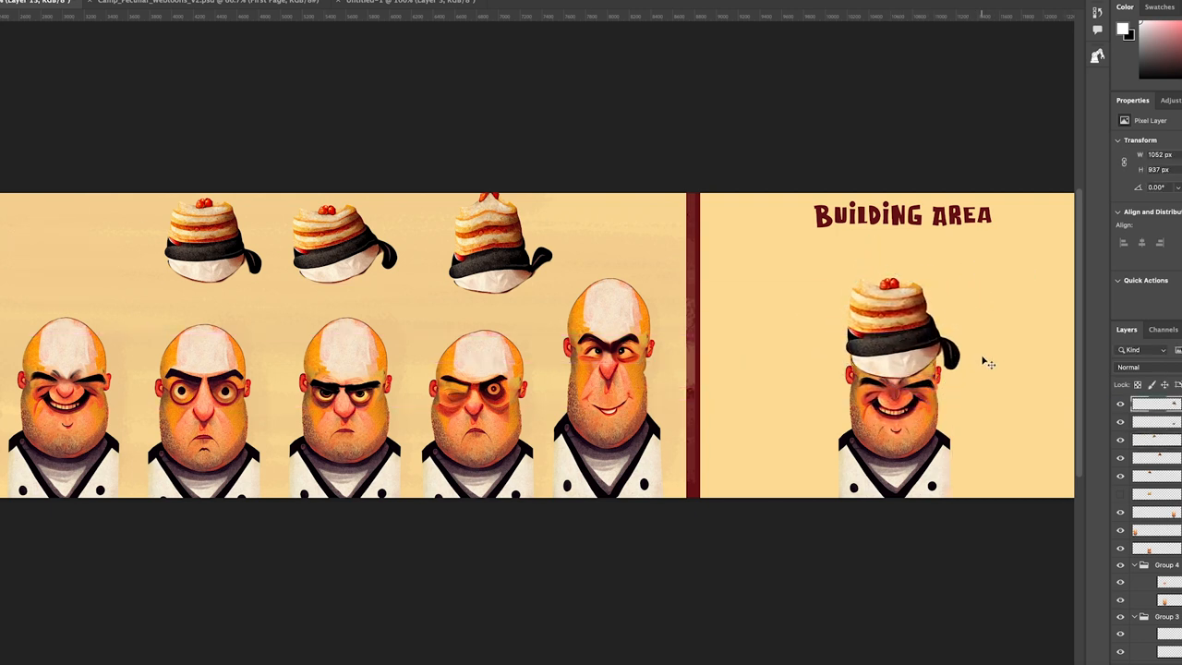
Request V3 variations of the kid-at-table image and scroll through the results
click(605, 369)
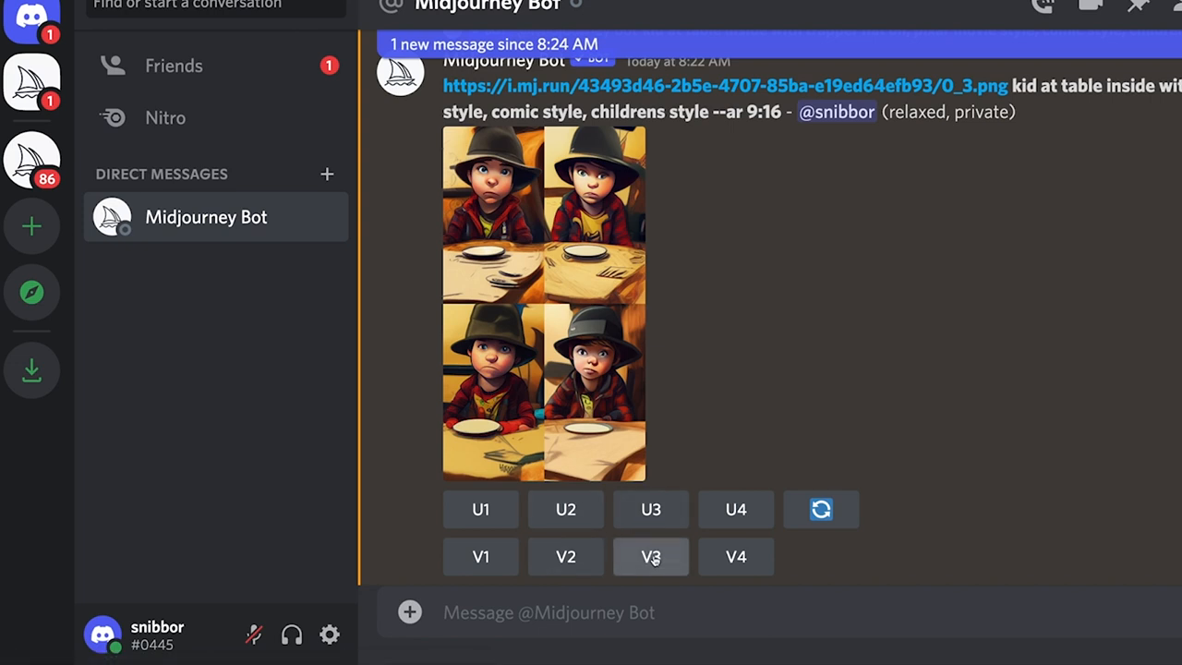
click(650, 556)
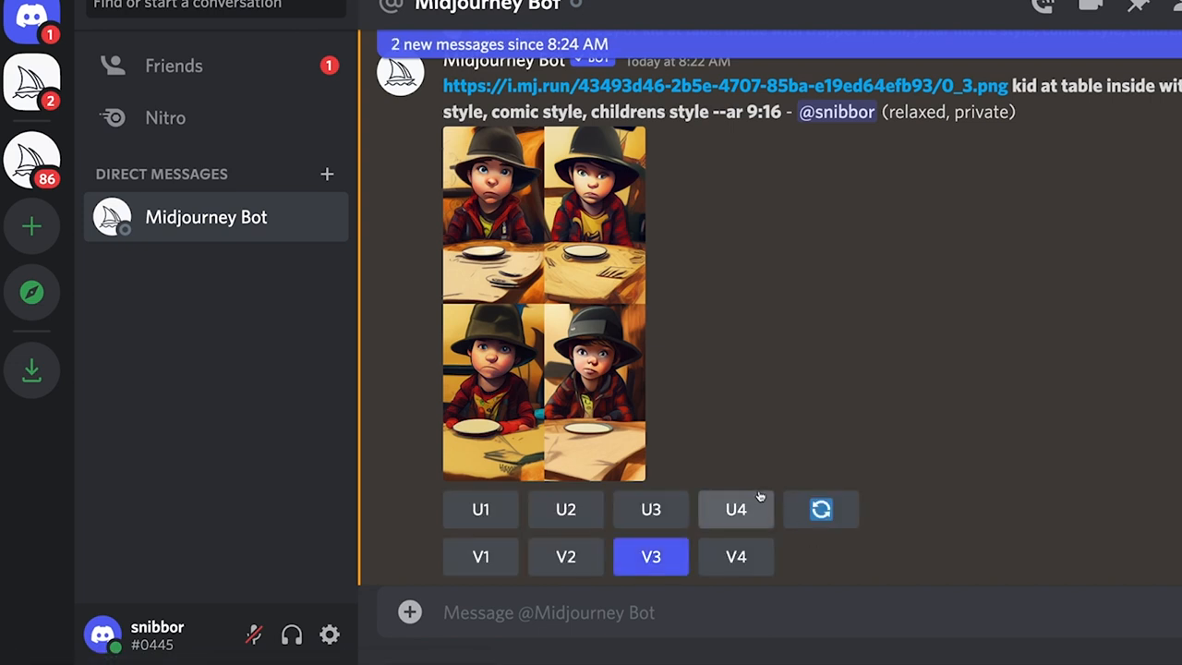
scroll(up, 3)
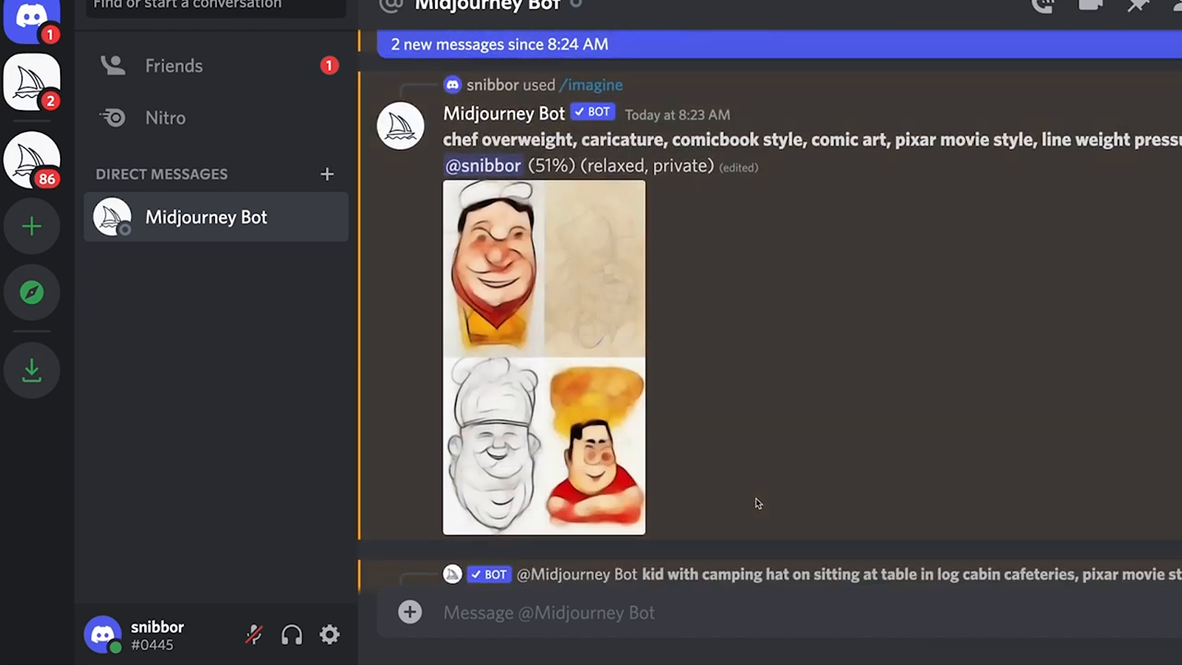
scroll(down, 3)
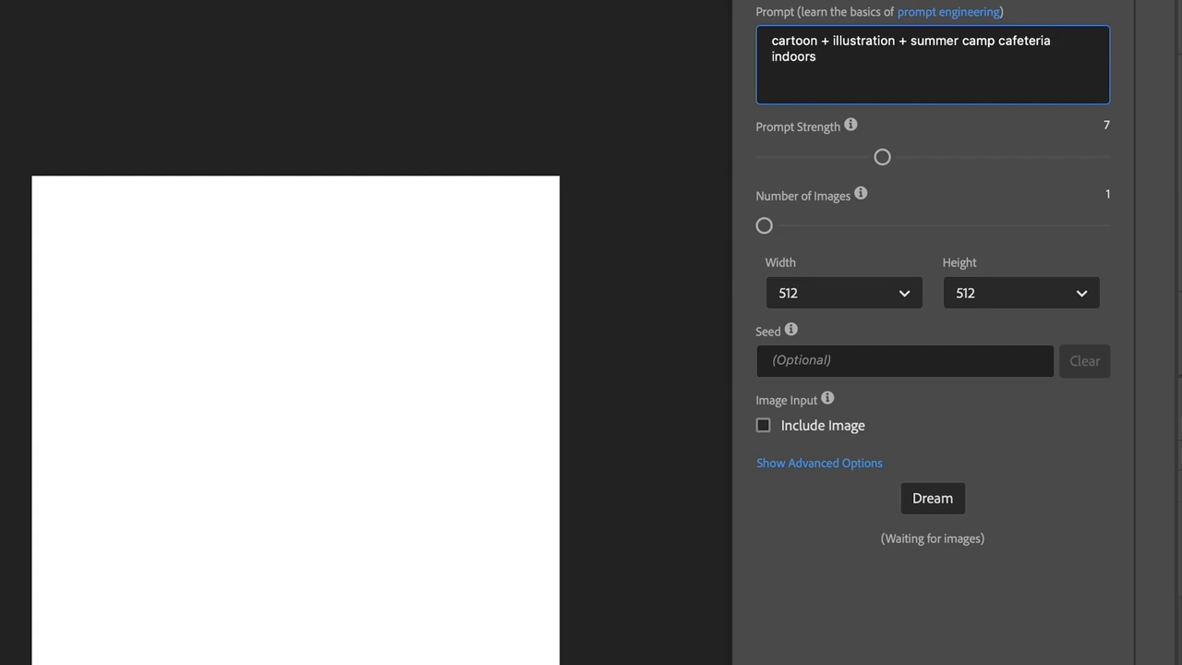
Set the plugin width to 640 and generate the summer camp cafeteria image
click(932, 498)
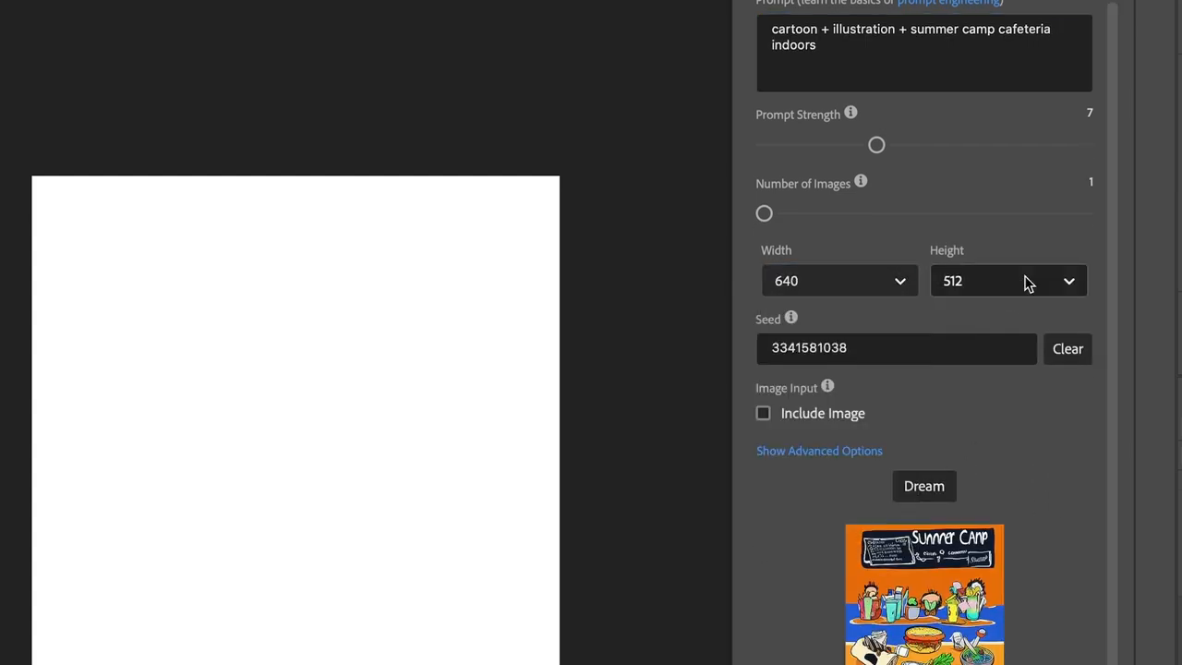
click(923, 485)
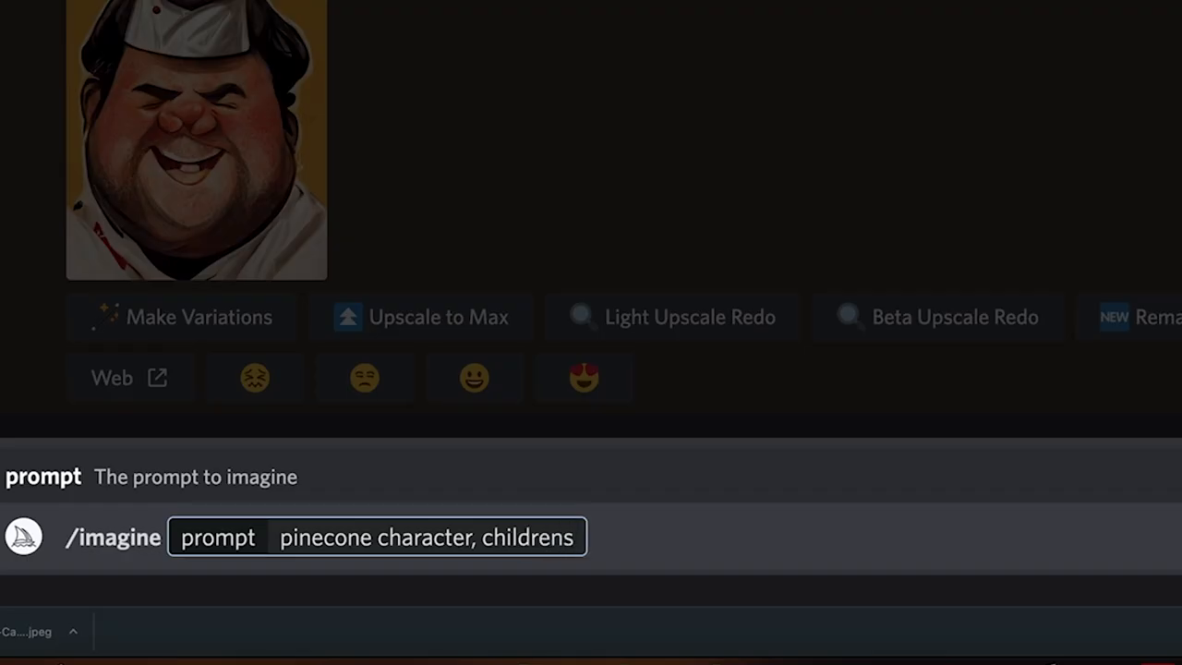
Enter the pinecone character prompt in children's book, Pixar movie and comic book styles
text(book styl)
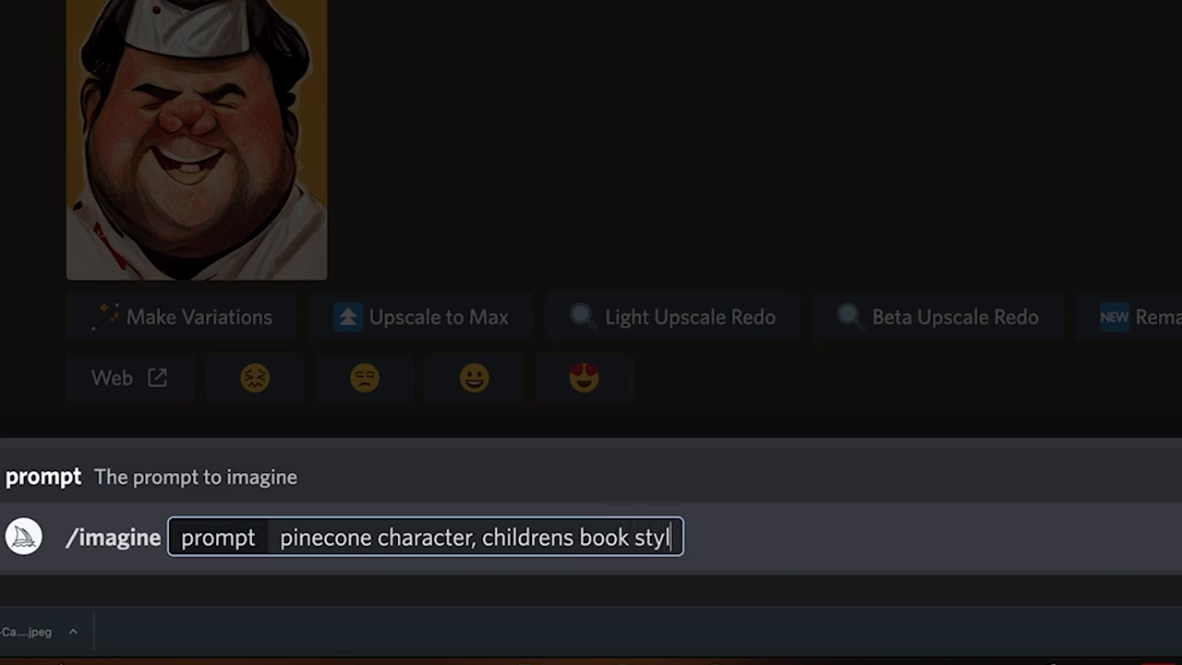
text(, pixar movie s)
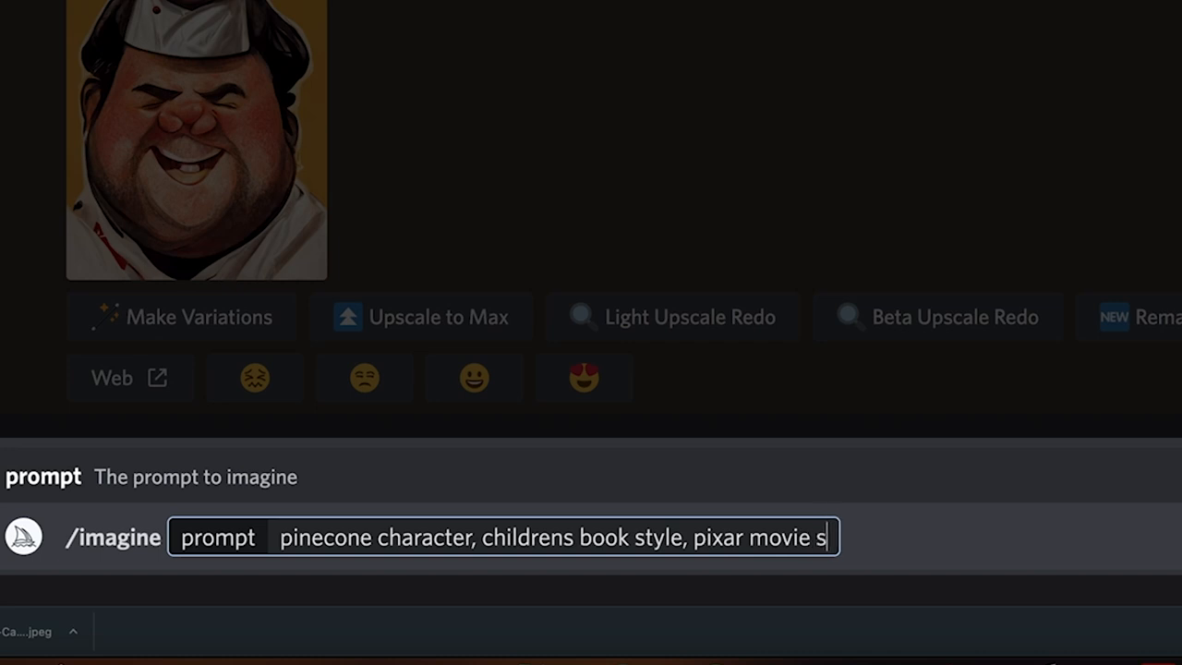
text(tyle, comicboo)
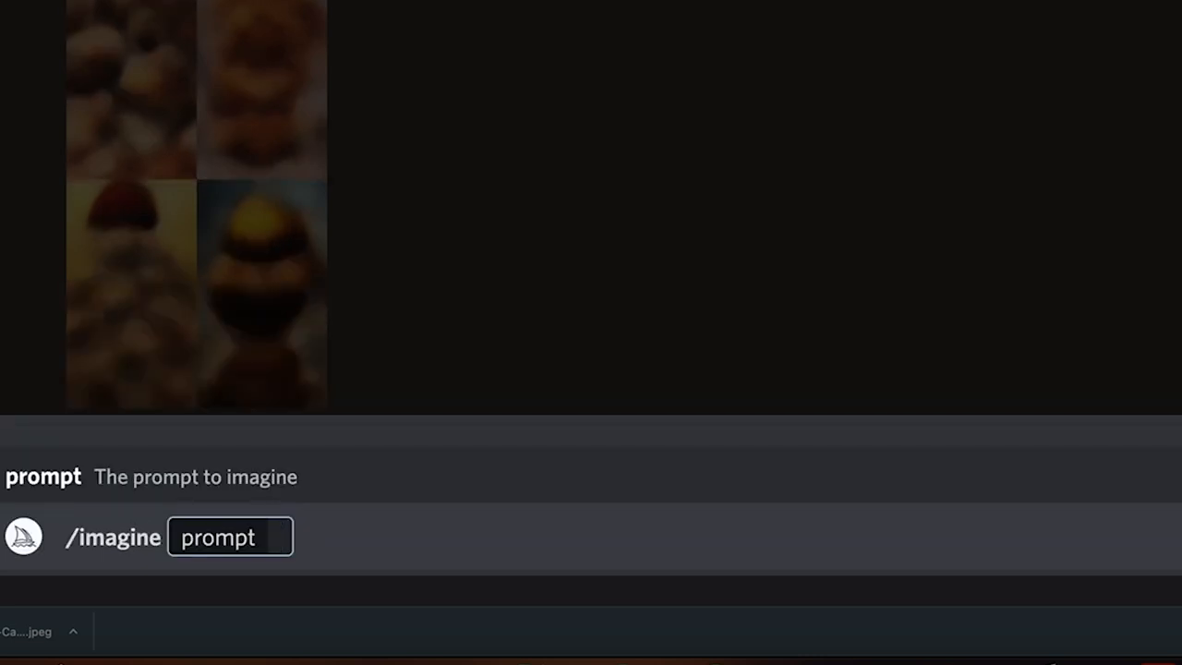
Enter a 'pinecone cartoon character' prompt with --no books, --ar 9:16 and --video
text(pinecone)
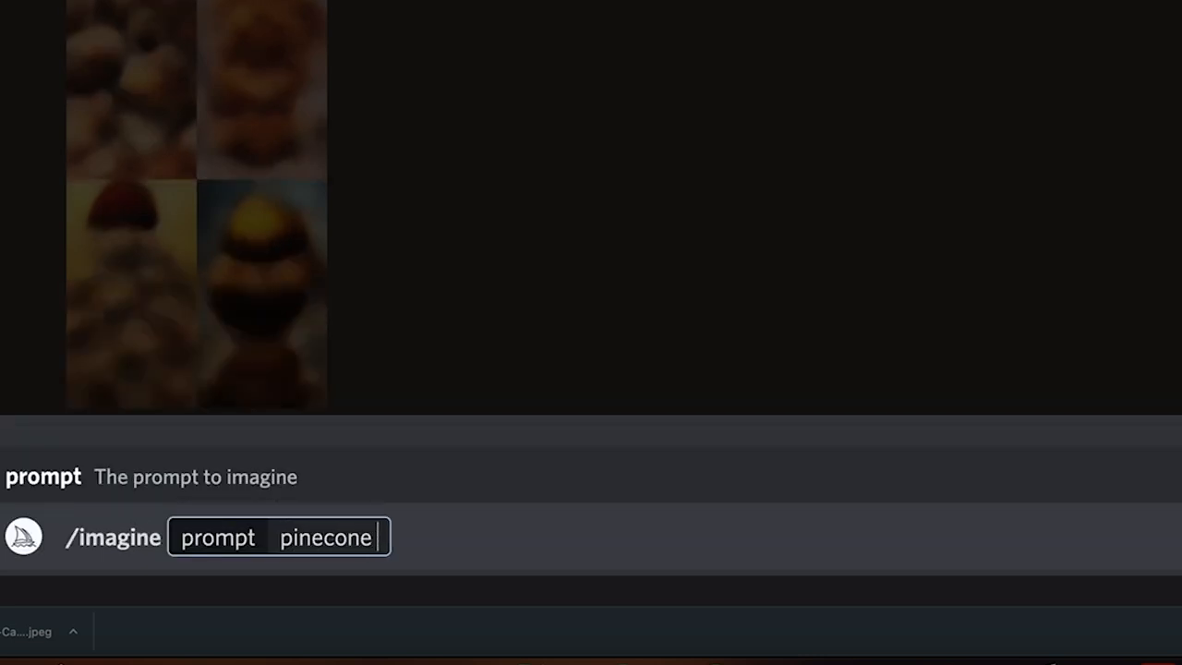
text(cartoon ch)
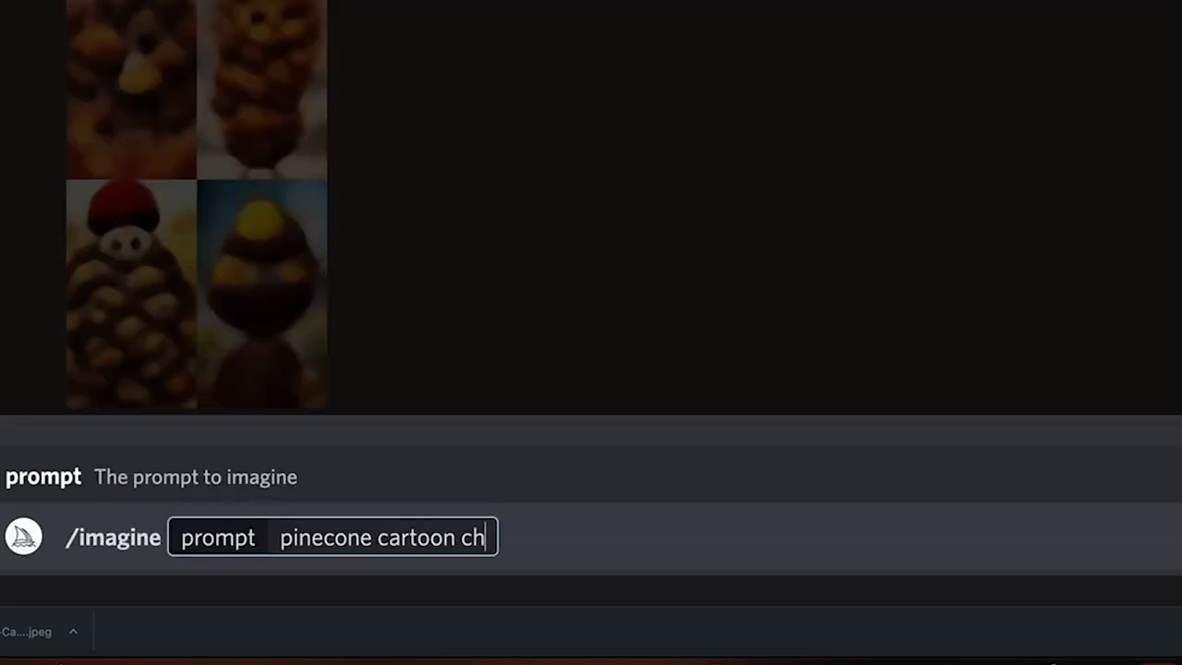
text(ra)
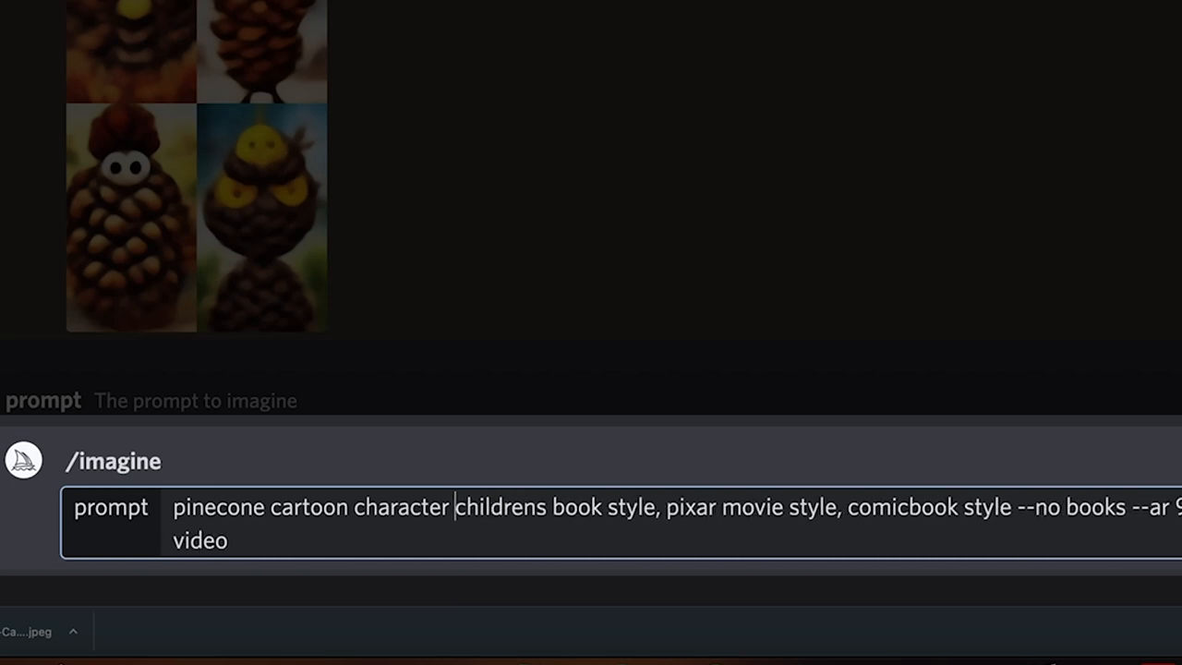
text(,)
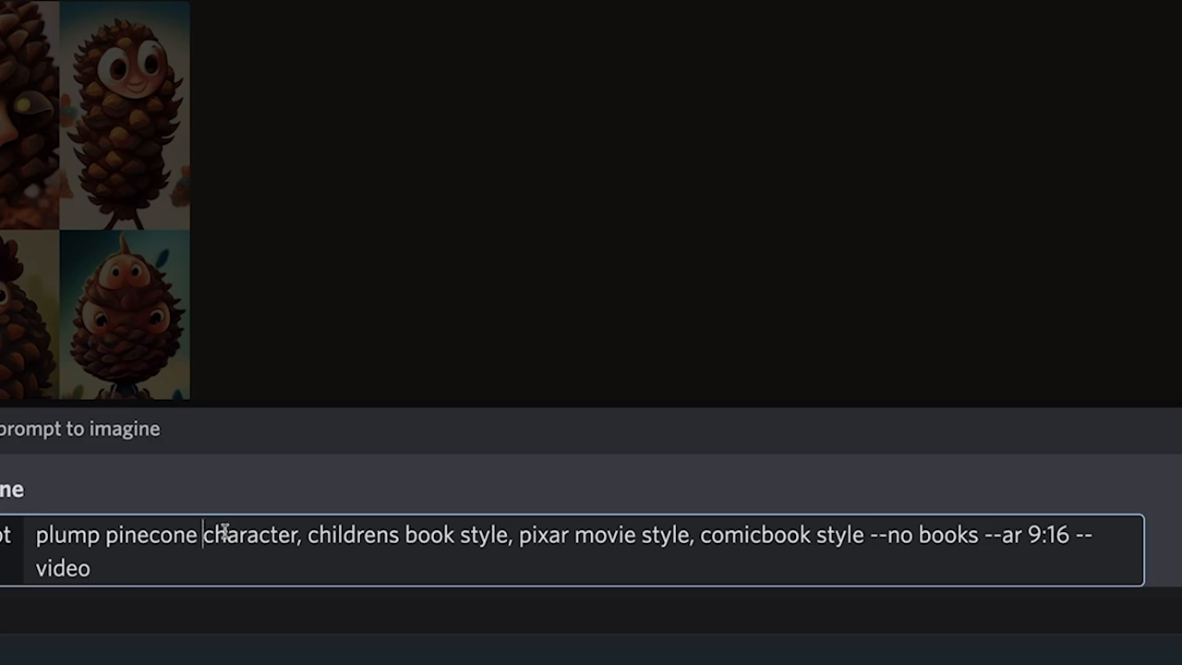
Revise the prompt to begin with 'plump pinecone character' and submit it
text(ca)
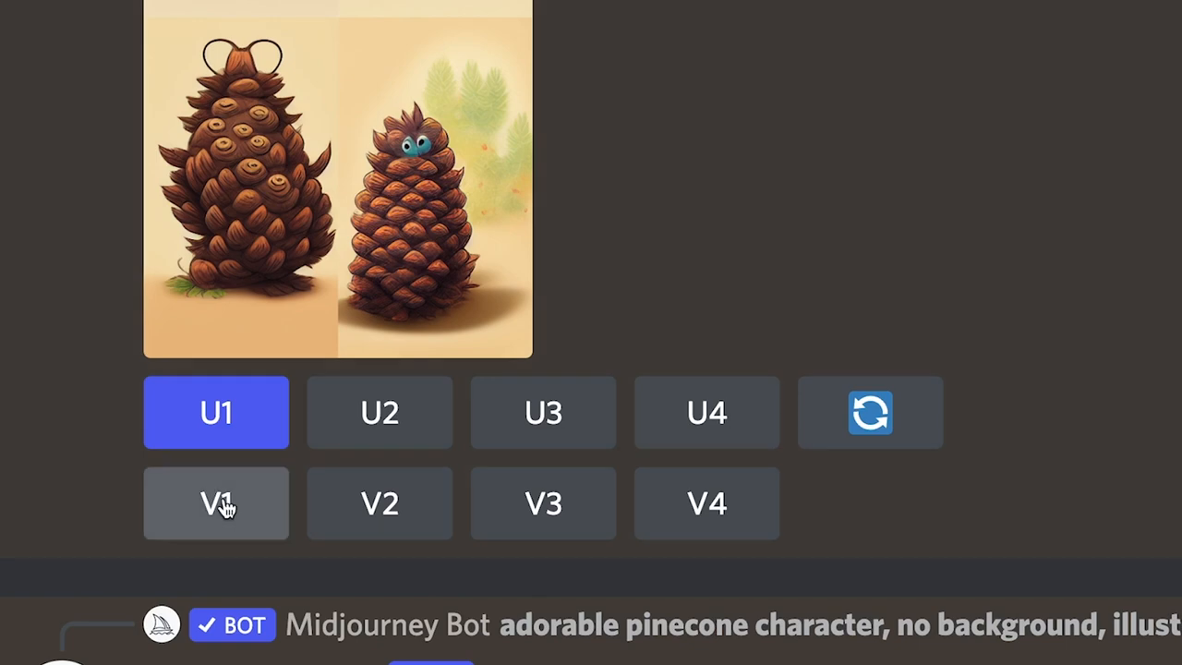
Request V1 variations of the adorable pinecone image and scroll to the new grid
click(216, 503)
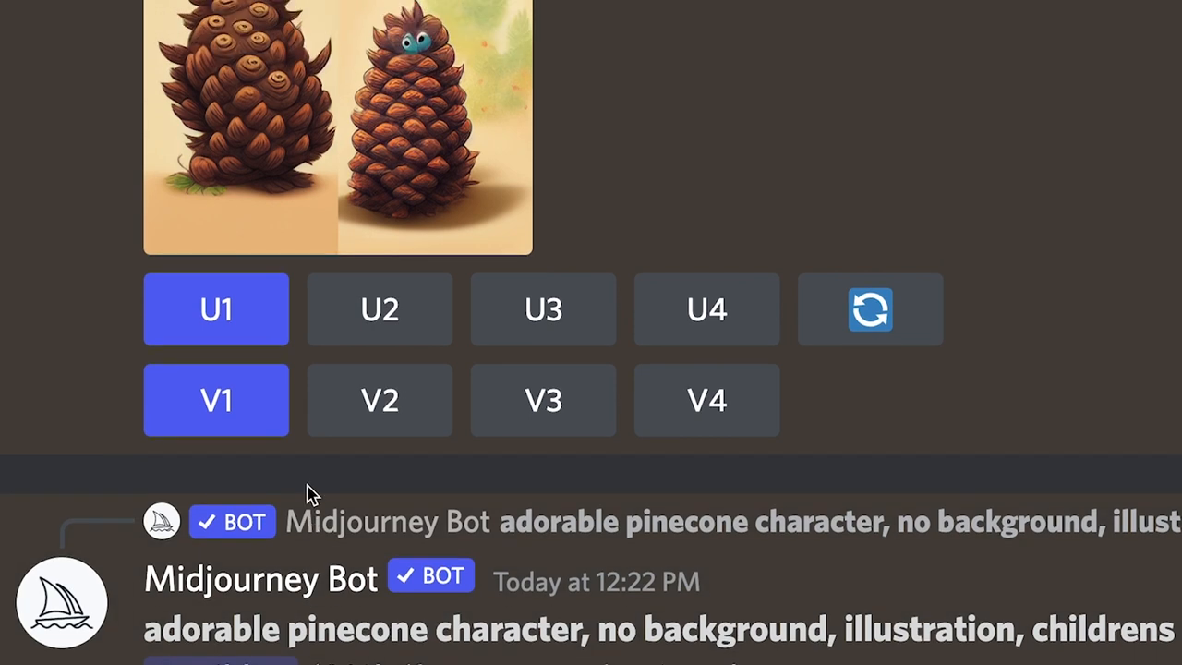
mouse_move(757, 554)
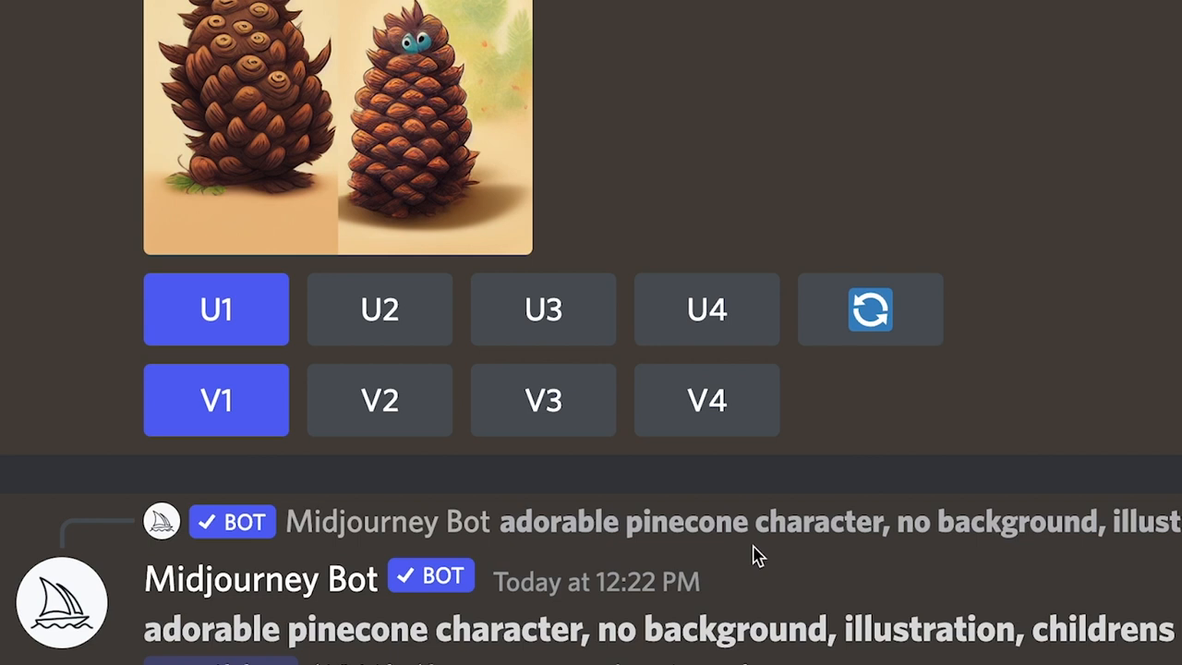
scroll(down, 3)
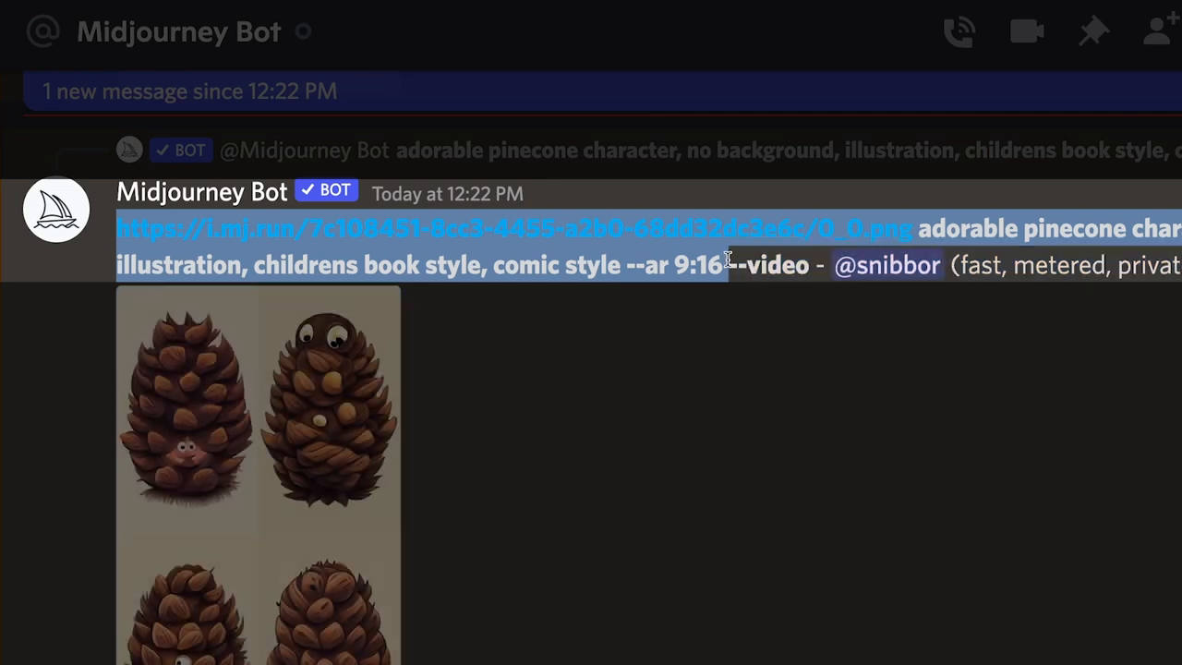
mouse_move(725, 261)
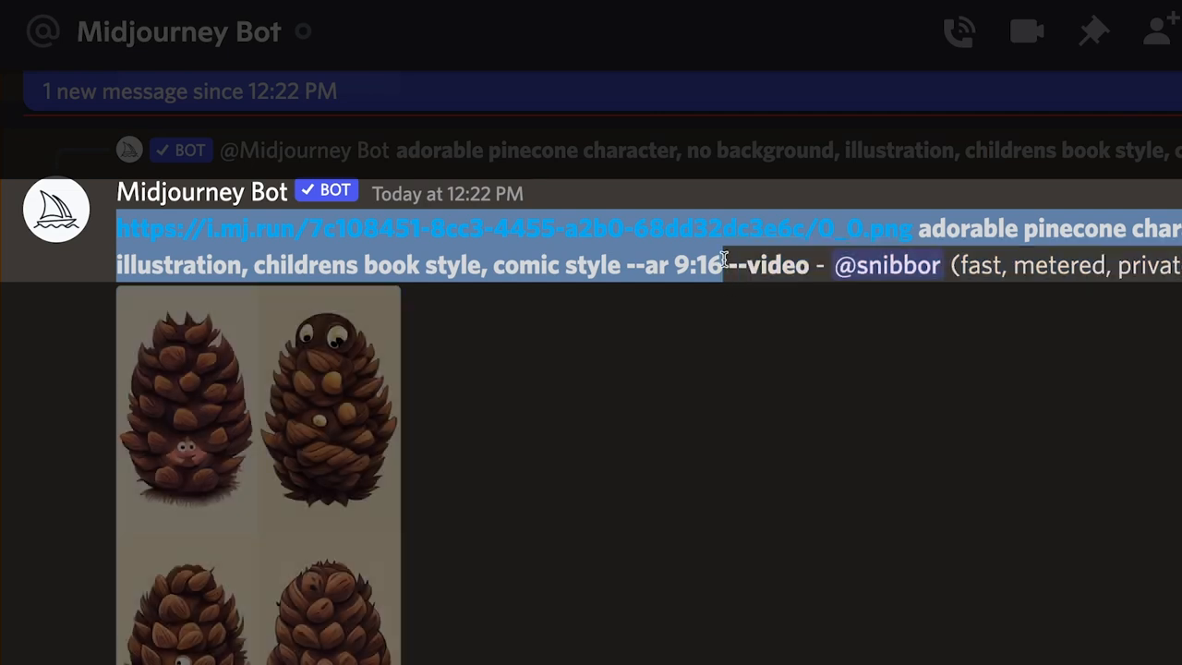
mouse_move(600, 494)
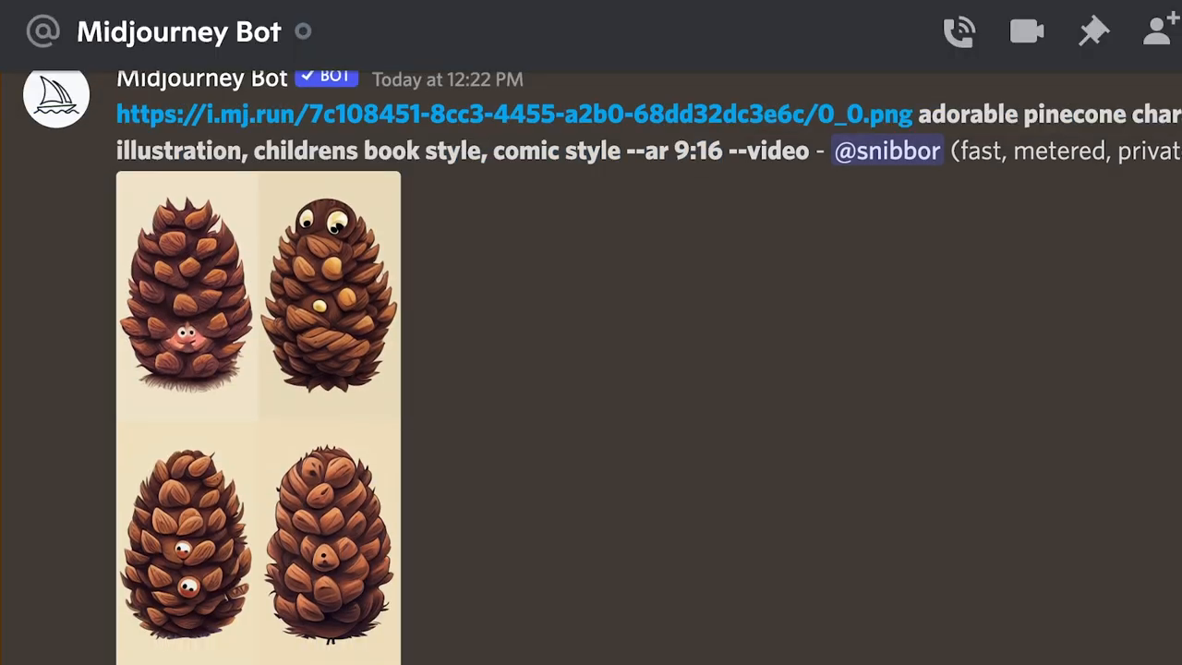
Scroll down to the pinecone grid message showing its image link and prompt
scroll(down, 3)
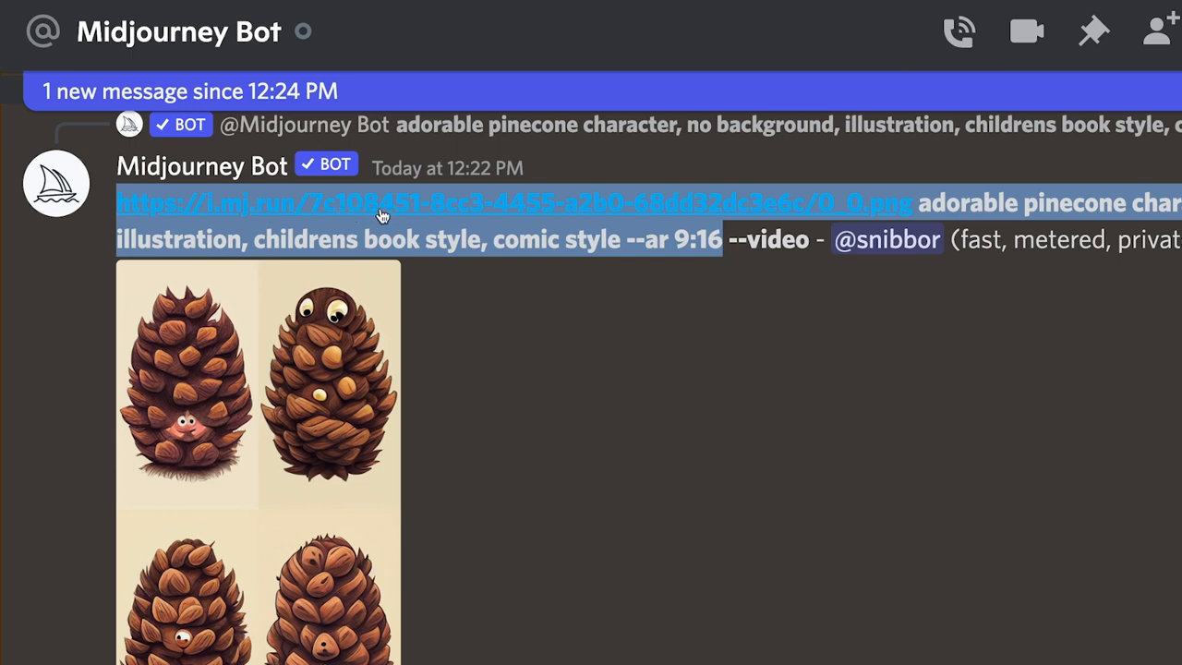
mouse_move(381, 226)
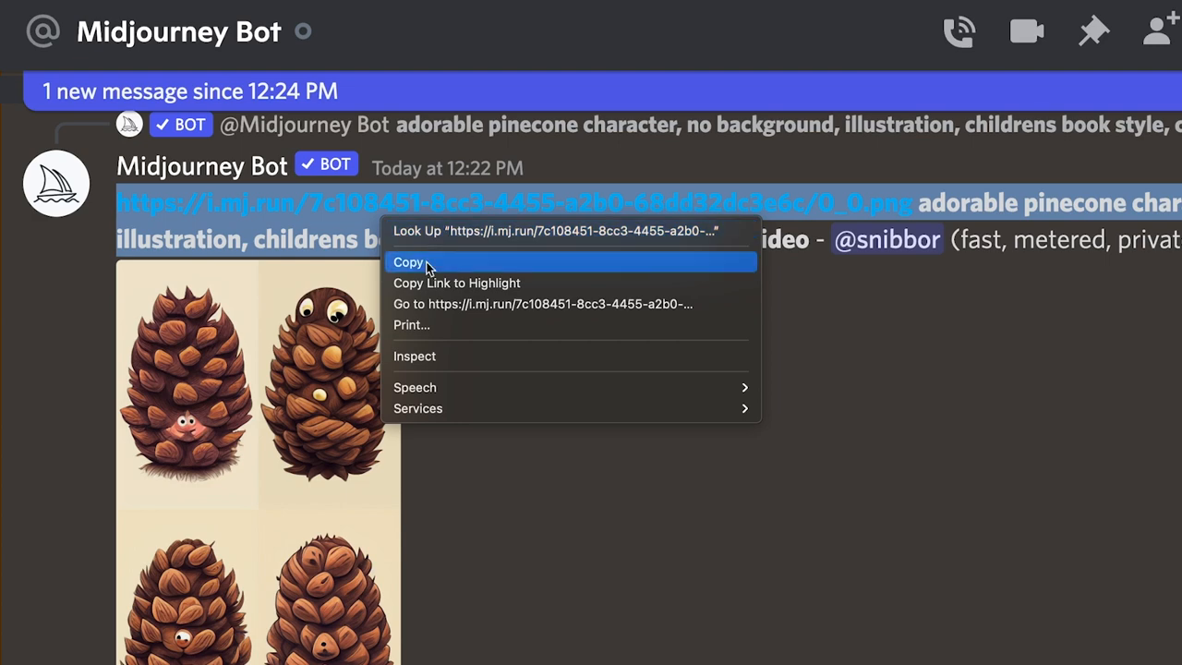
Copy the pinecone image link and prompt and paste them after /imagine
click(408, 263)
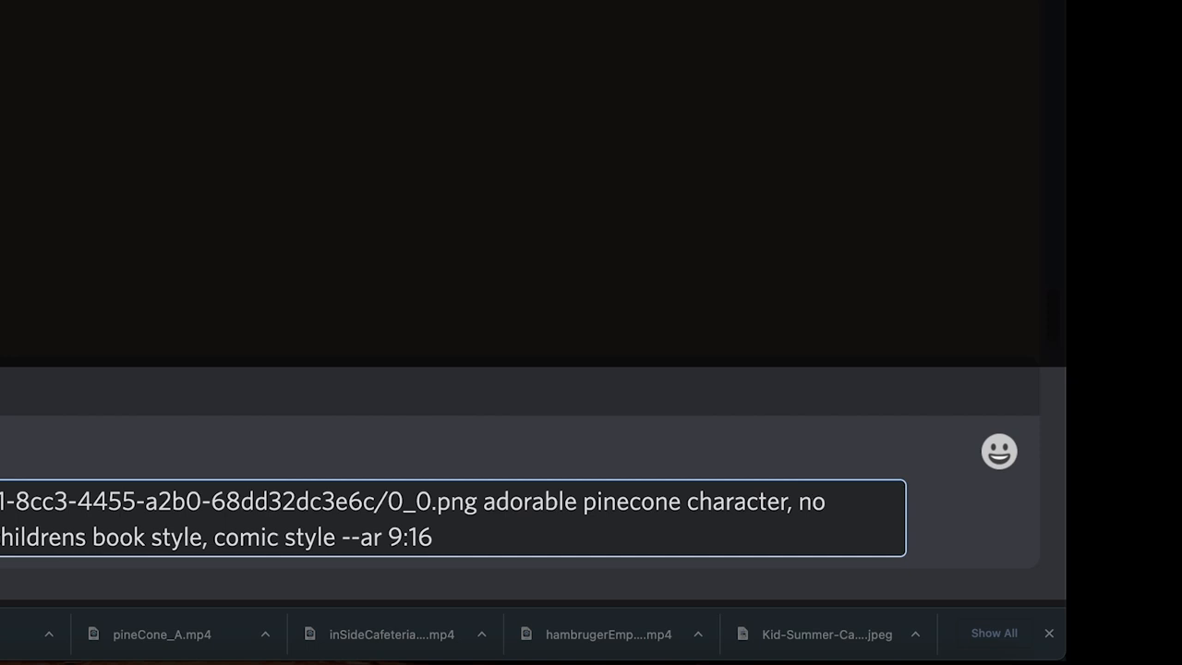
Add 'angry' after 'character,' and append '--chaos 0' to the end of the prompt
text(angry,)
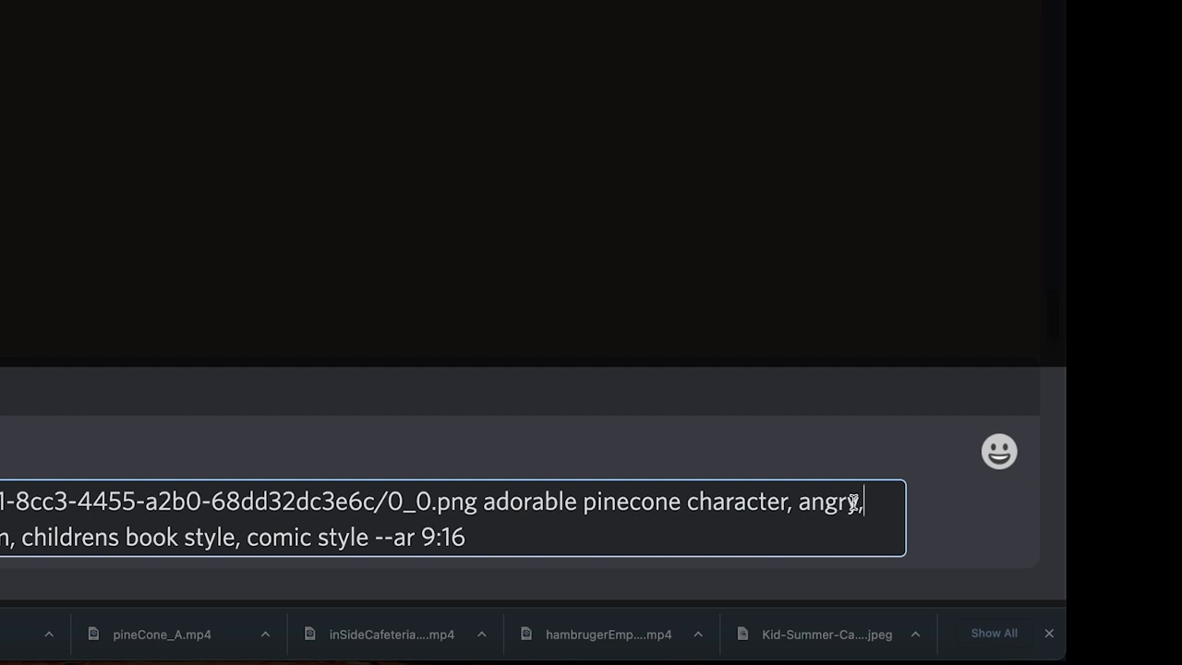
double_click(831, 501)
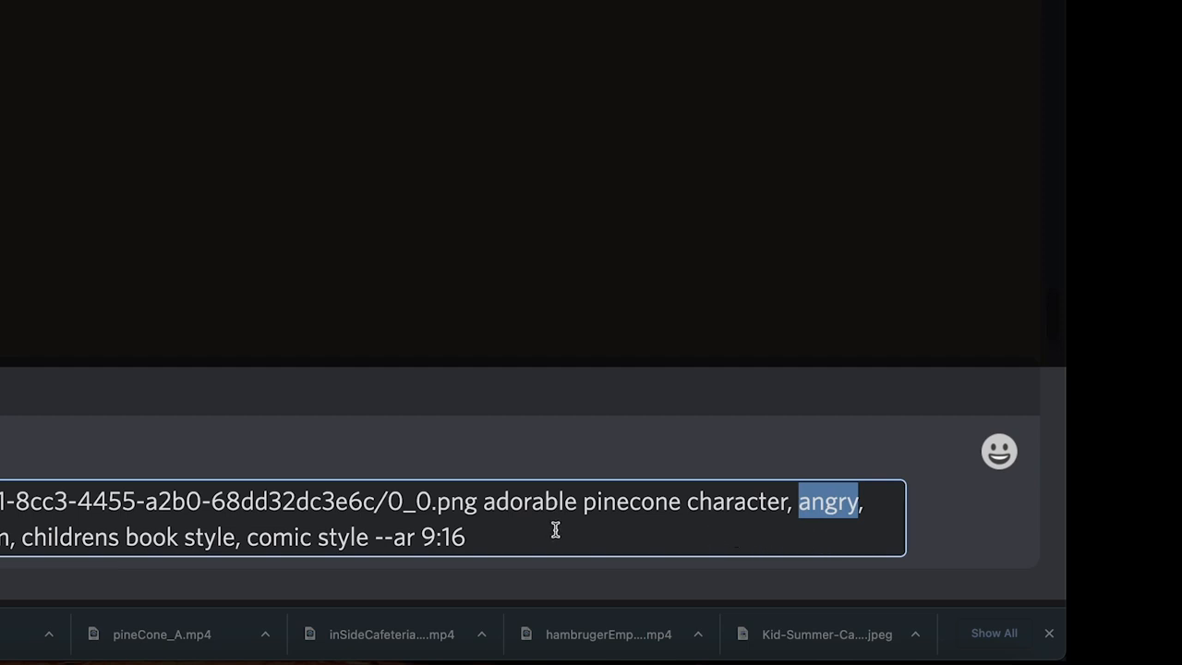
click(471, 537)
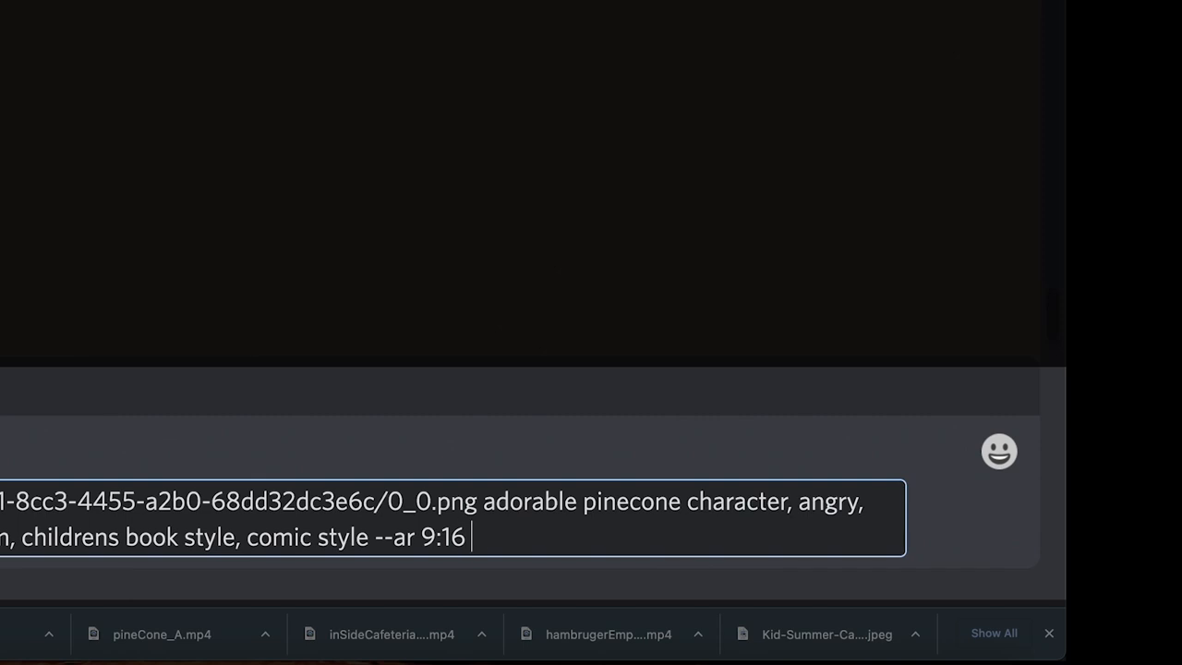
text(--)
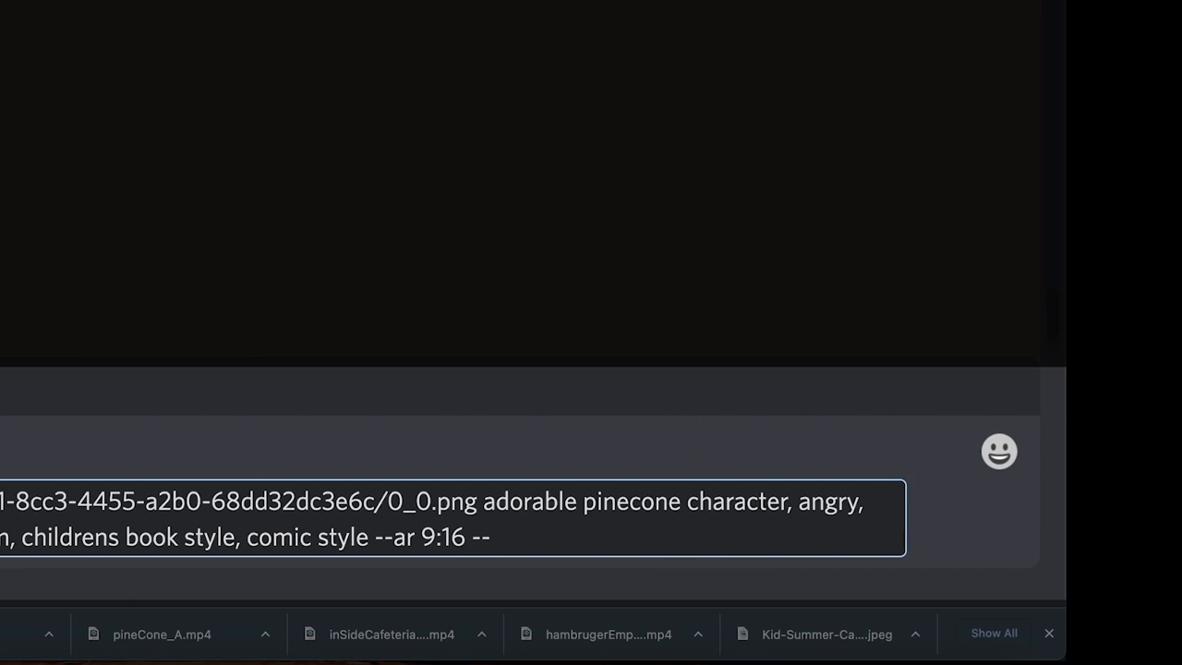
text(c)
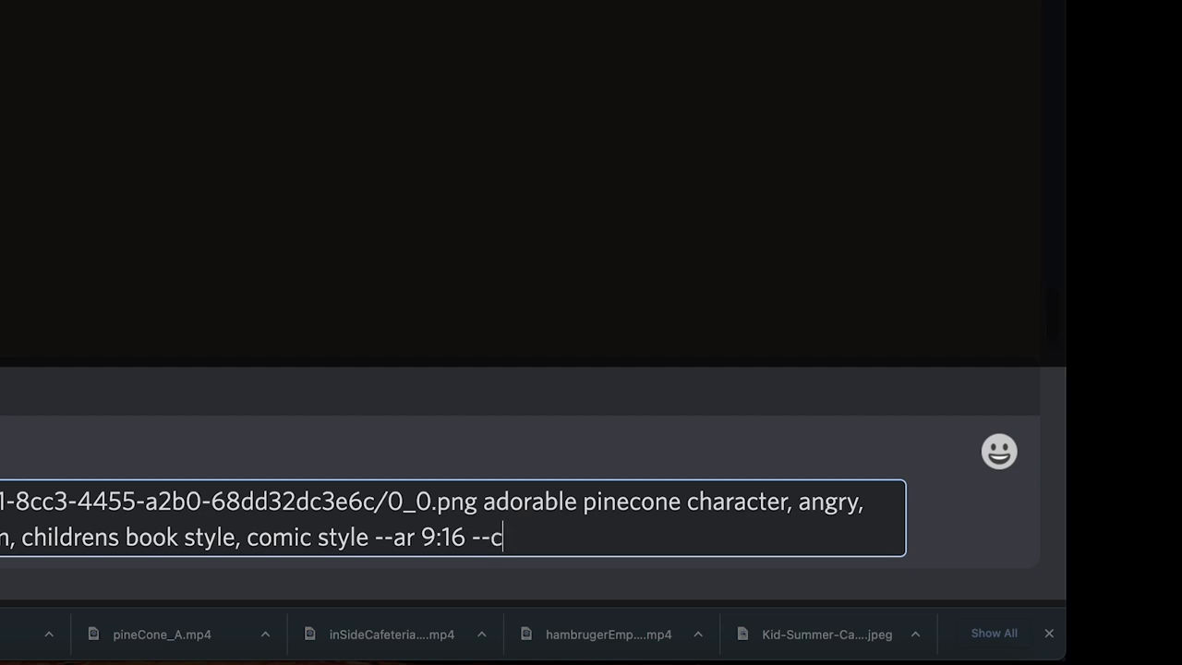
text(haos)
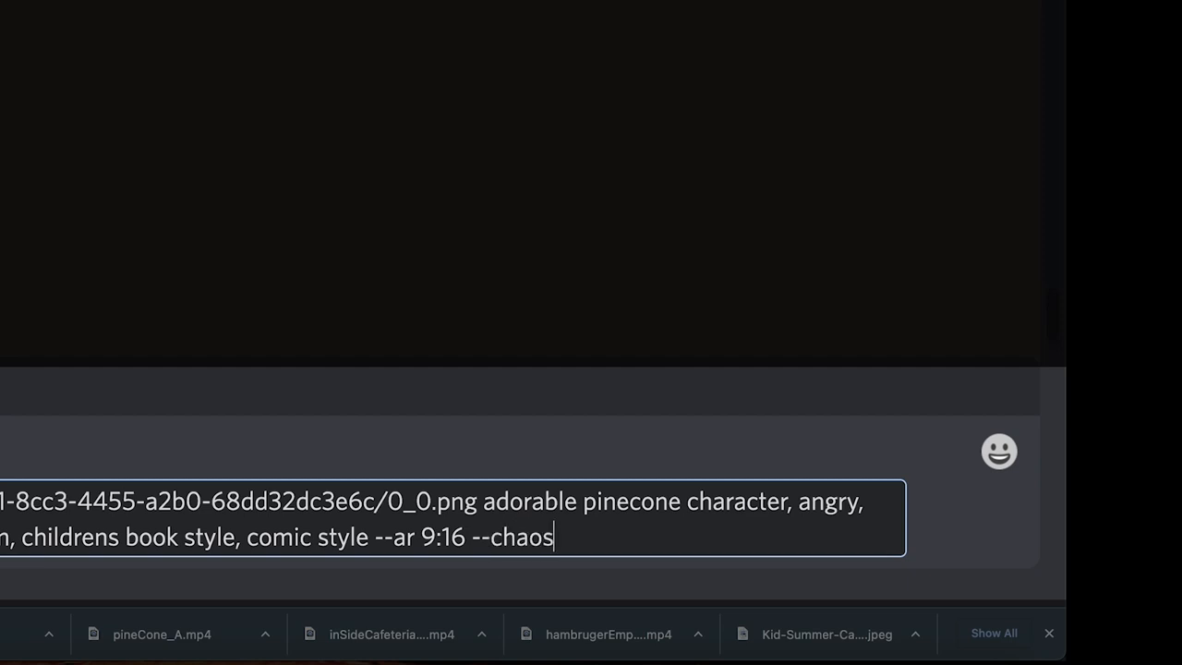
text(0)
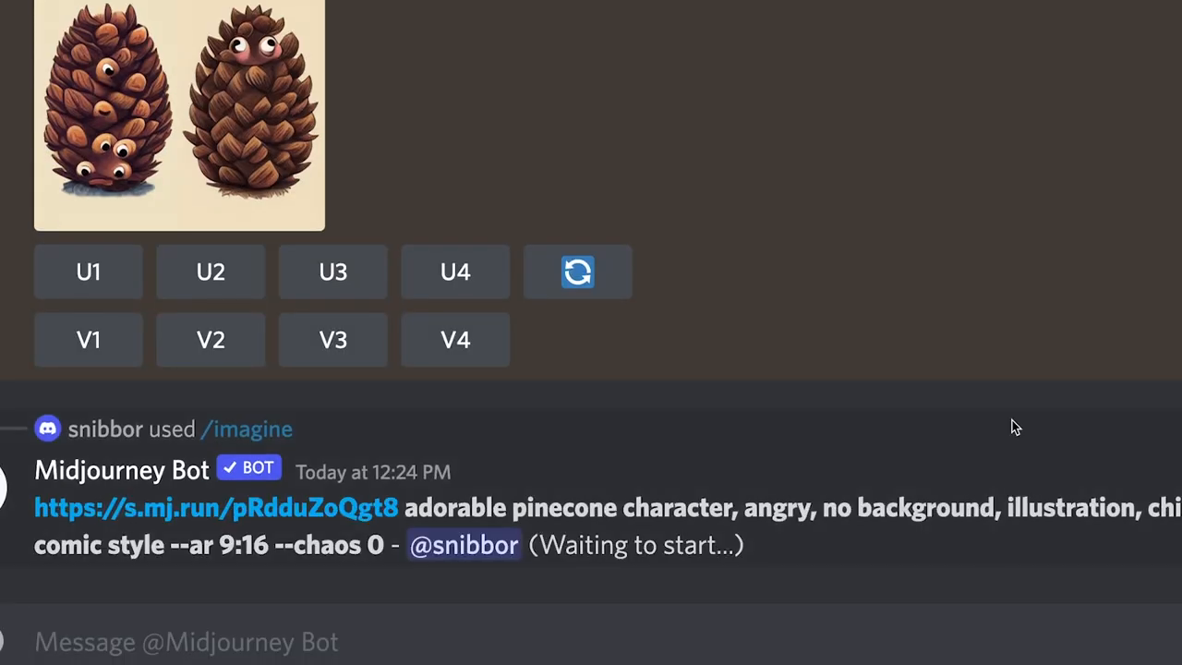
mouse_move(540, 190)
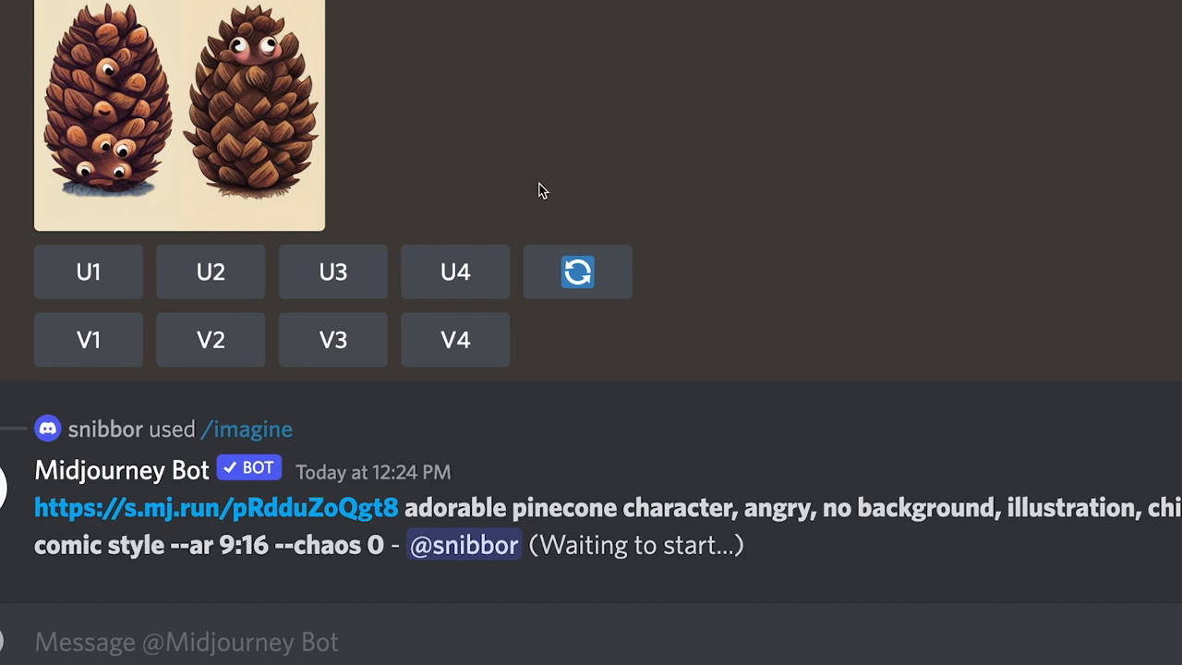
Submit the angry pinecone --chaos 0 prompt and follow the grid as it renders
scroll(down, 3)
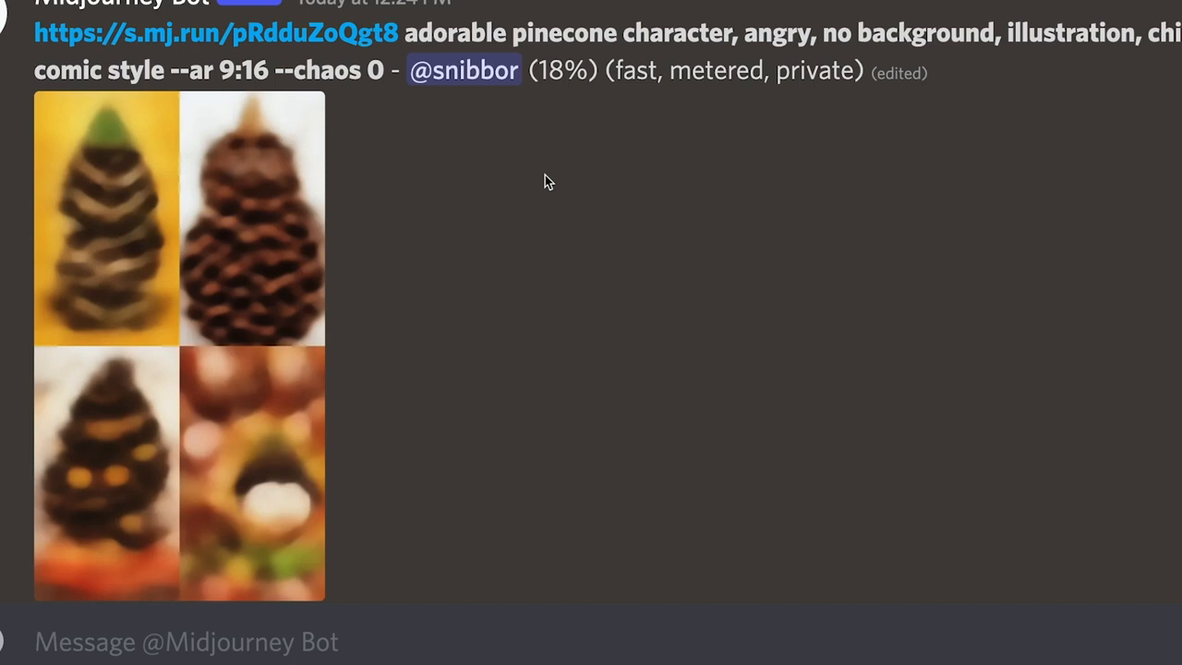
click(185, 642)
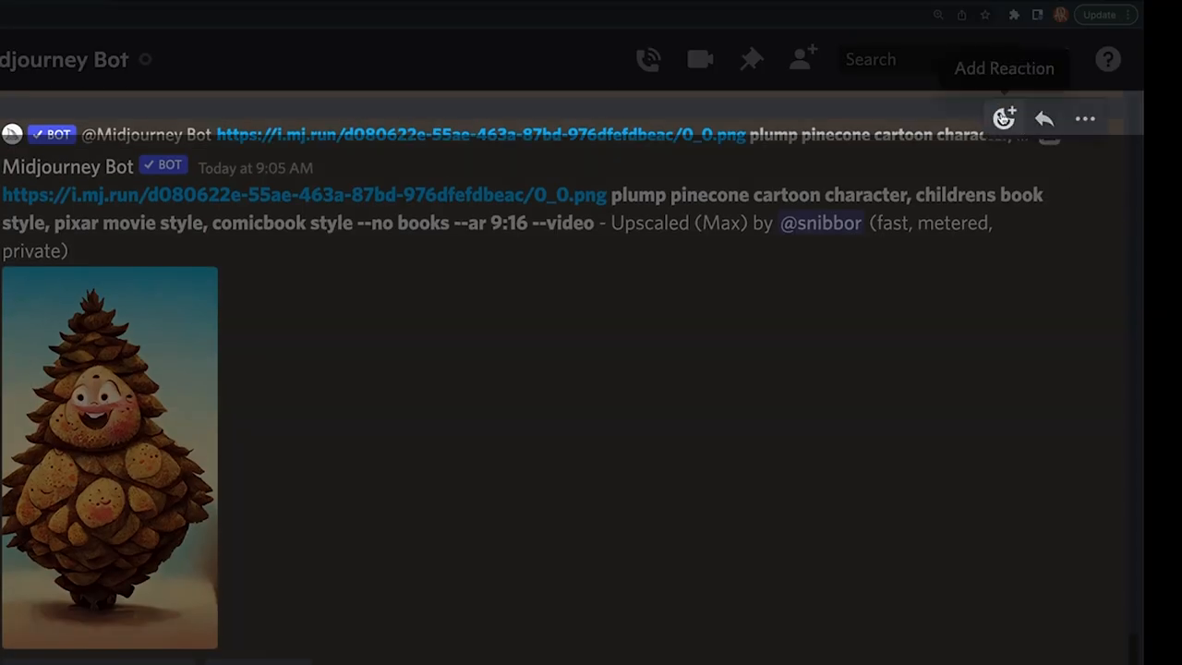
Request the upscaled plump pinecone's job details to reveal seed 6215
click(1003, 118)
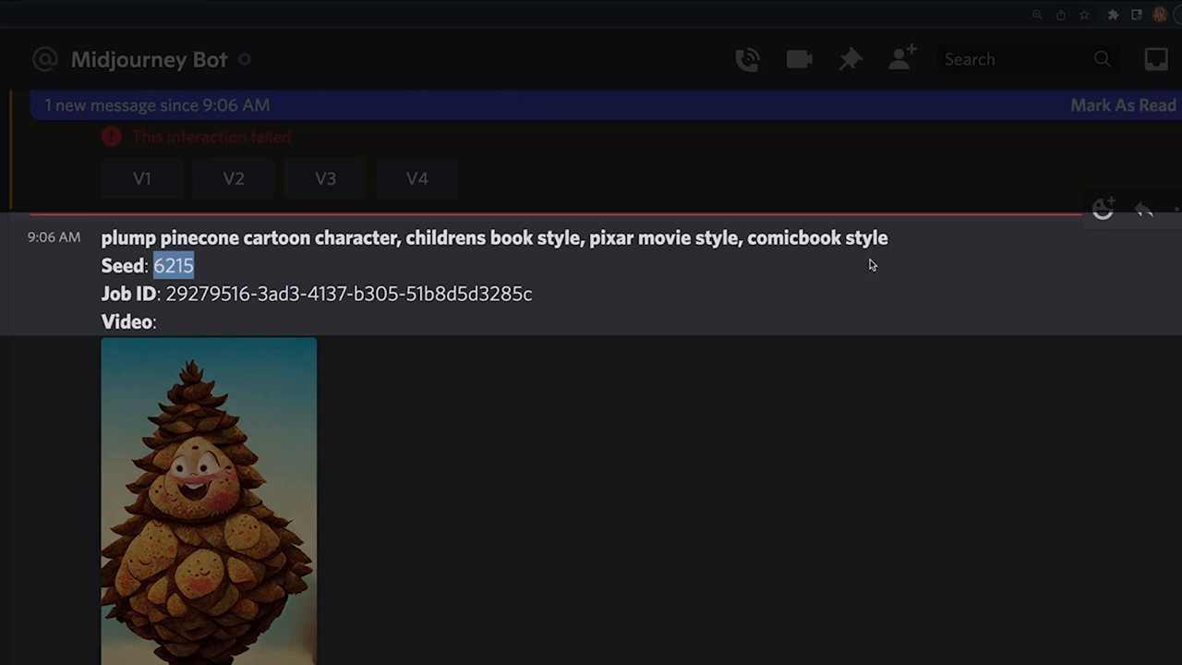
Submit the plump pinecone prompt with 'angy,' added and '--seed 6215 --chaos 0'
scroll(down, 3)
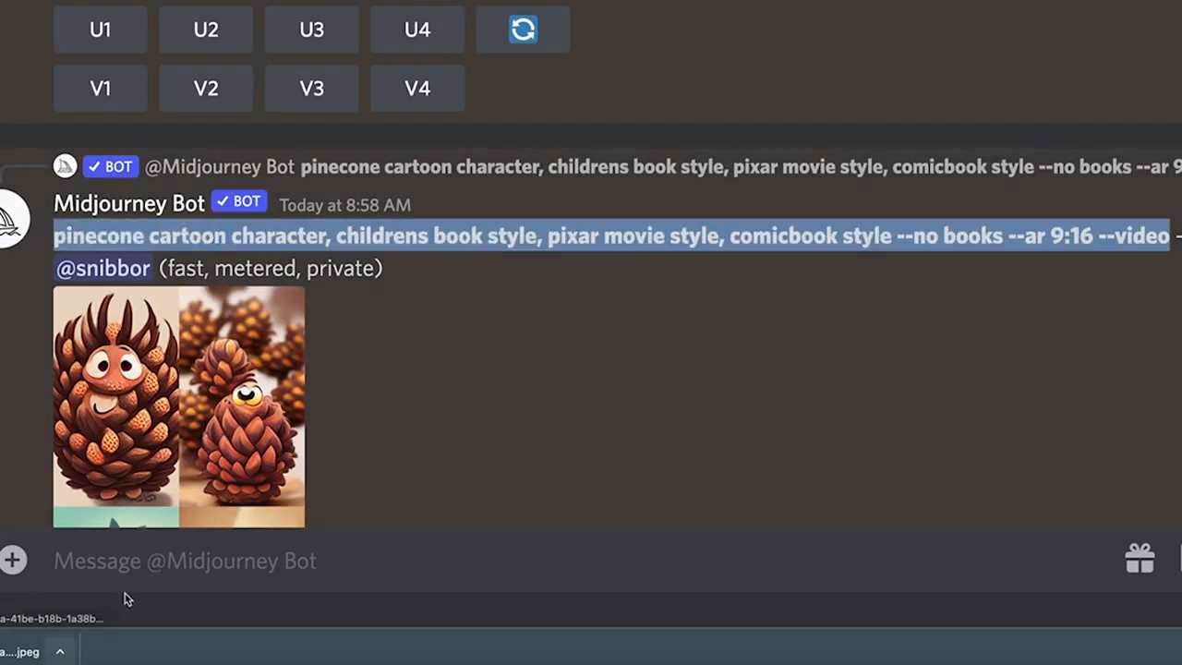
text(/)
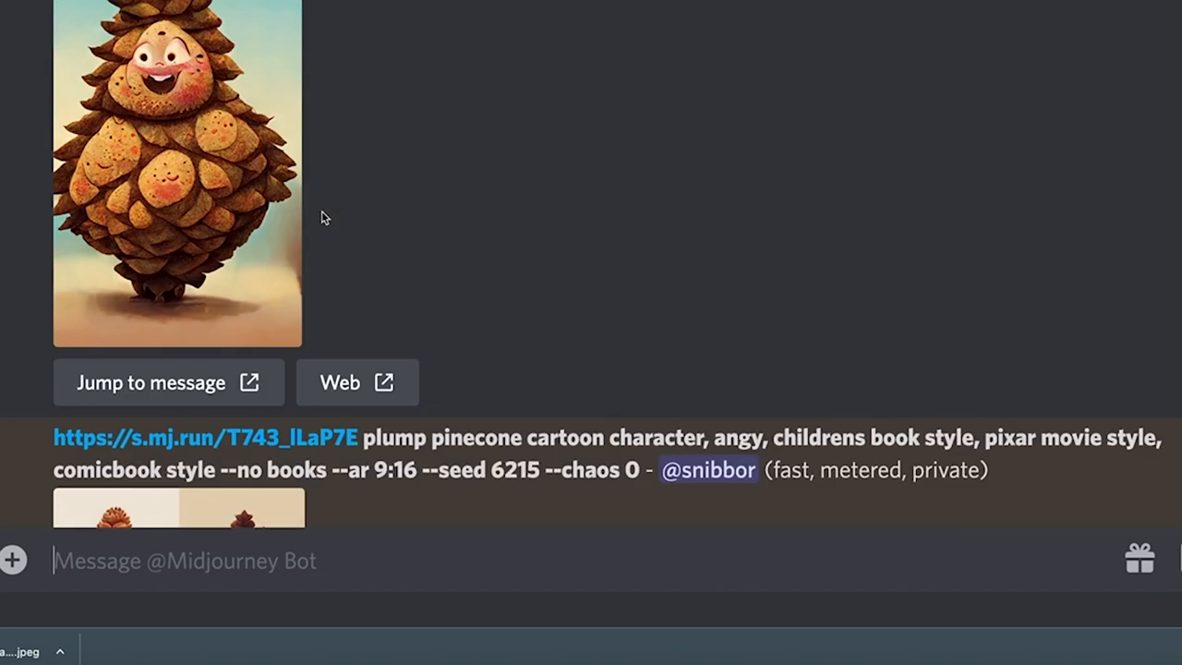
scroll(down, 3)
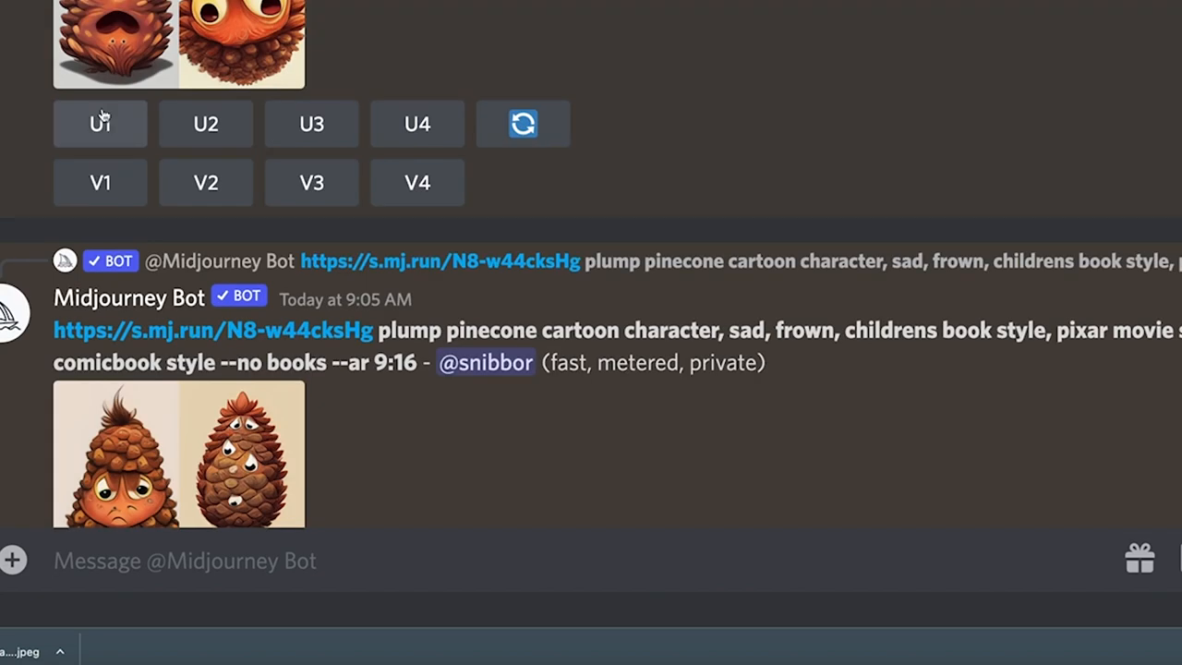